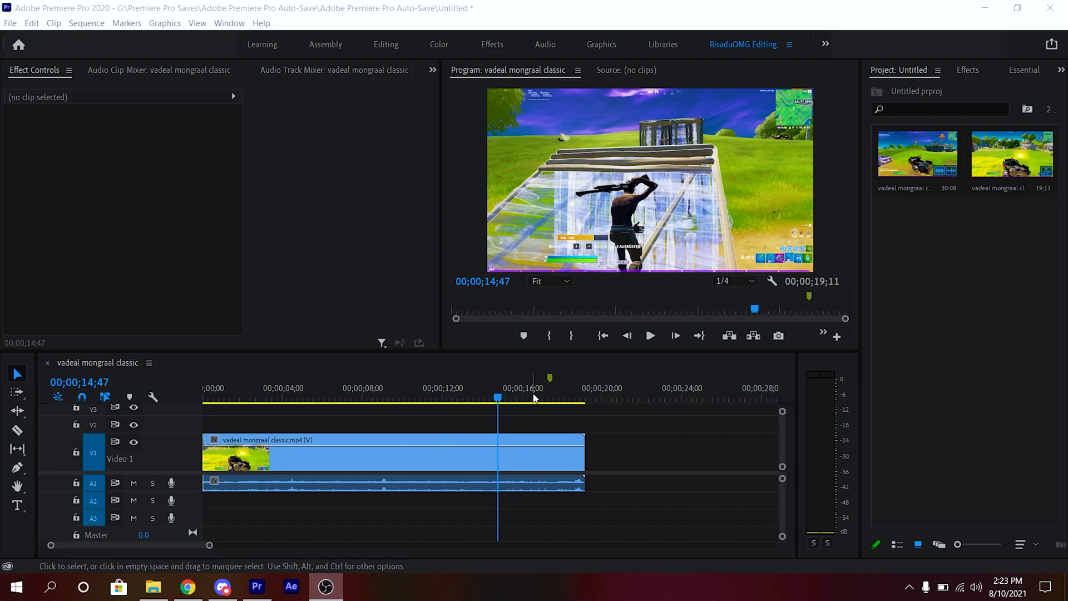
# Cut the Fortnite clip at 17;24, right at the shotgun moment.
pyautogui.click(523, 396)
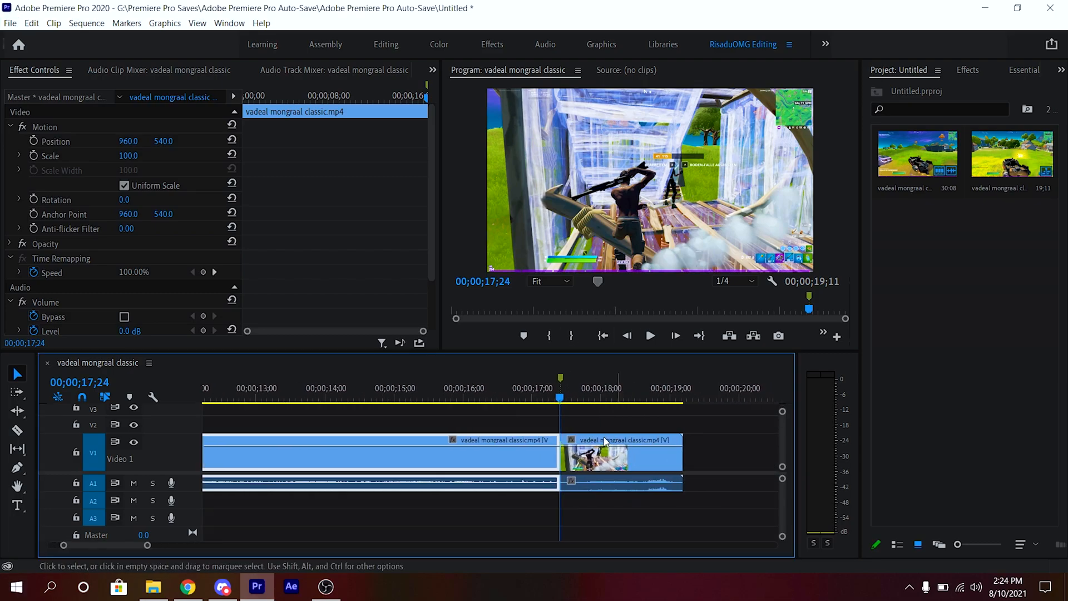
# Bring up the options for the piece after the cut to reach Time Remapping speed.
pyautogui.rightClick(605, 459)
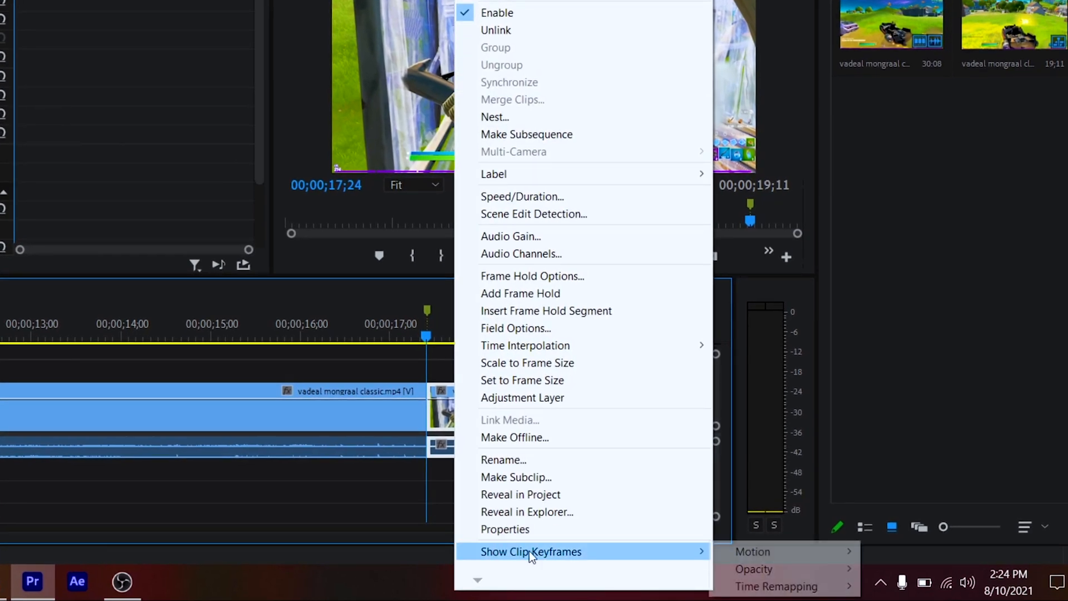
pyautogui.moveTo(776, 585)
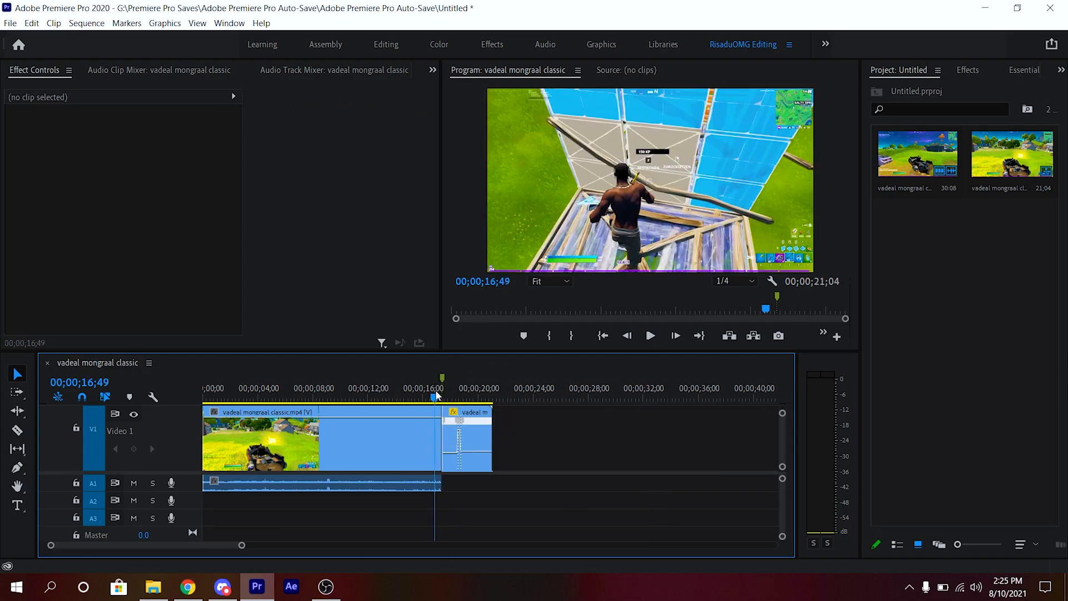
# Find Twixtor Pro by searching 'twix' in the effects library and apply it to the slowed piece.
pyautogui.click(650, 337)
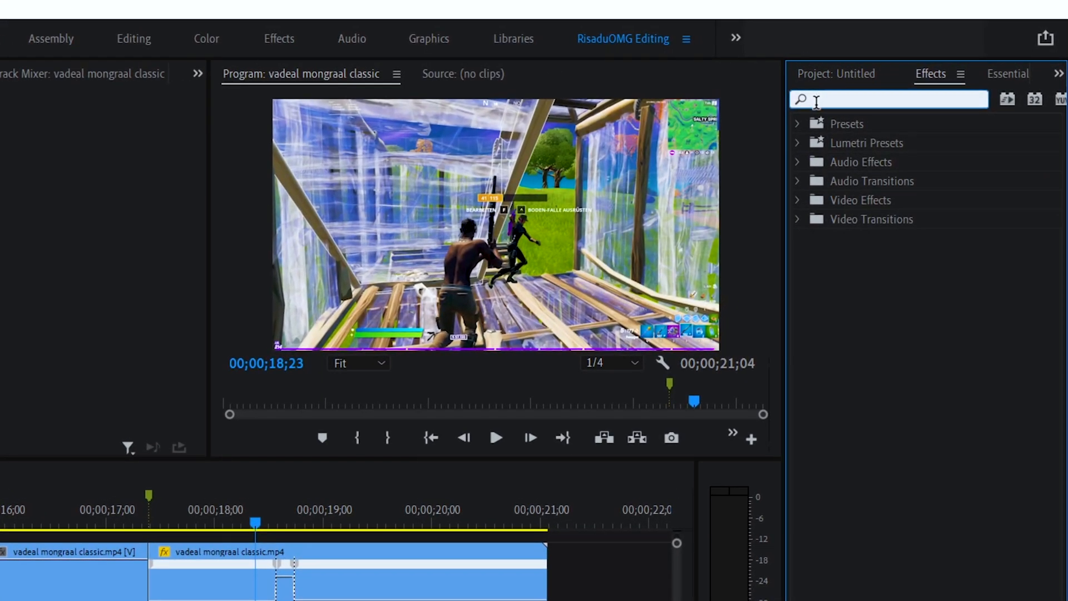
pyautogui.write('twix')
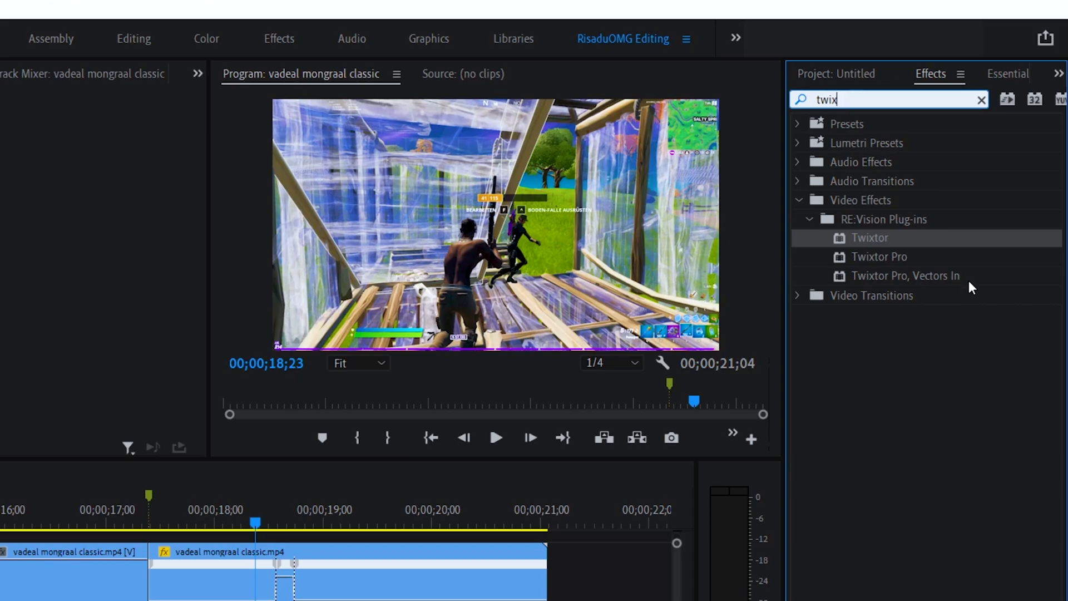
pyautogui.moveTo(893, 262)
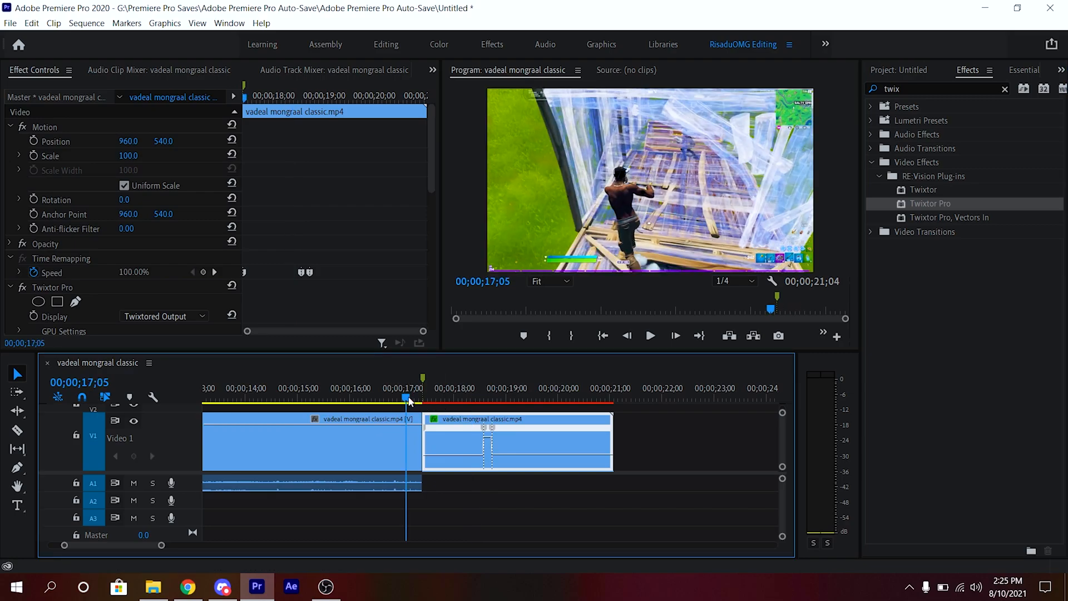
pyautogui.click(650, 336)
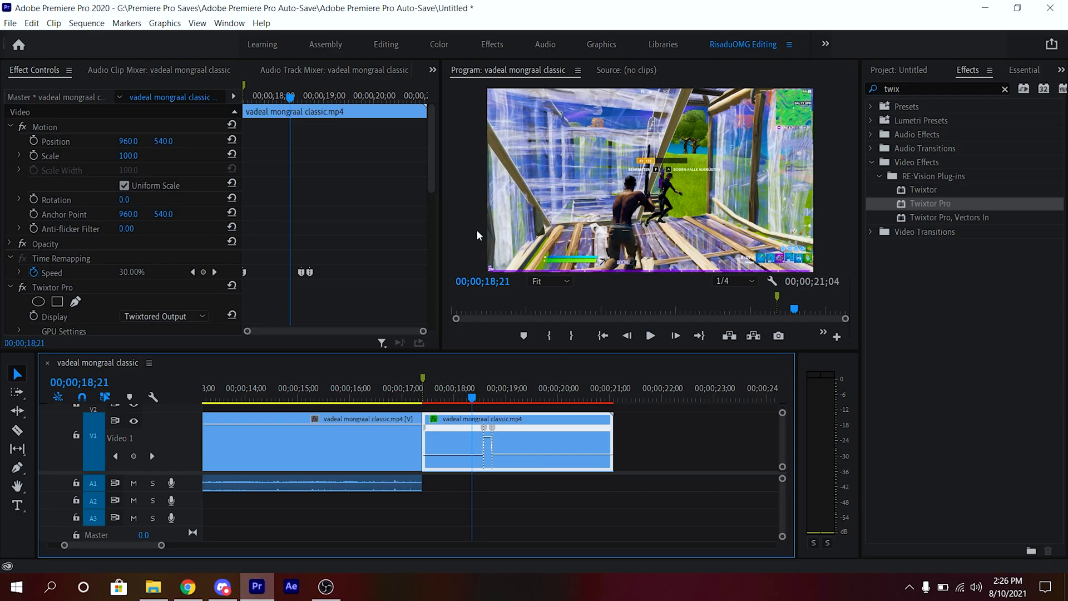
pyautogui.moveTo(504, 256)
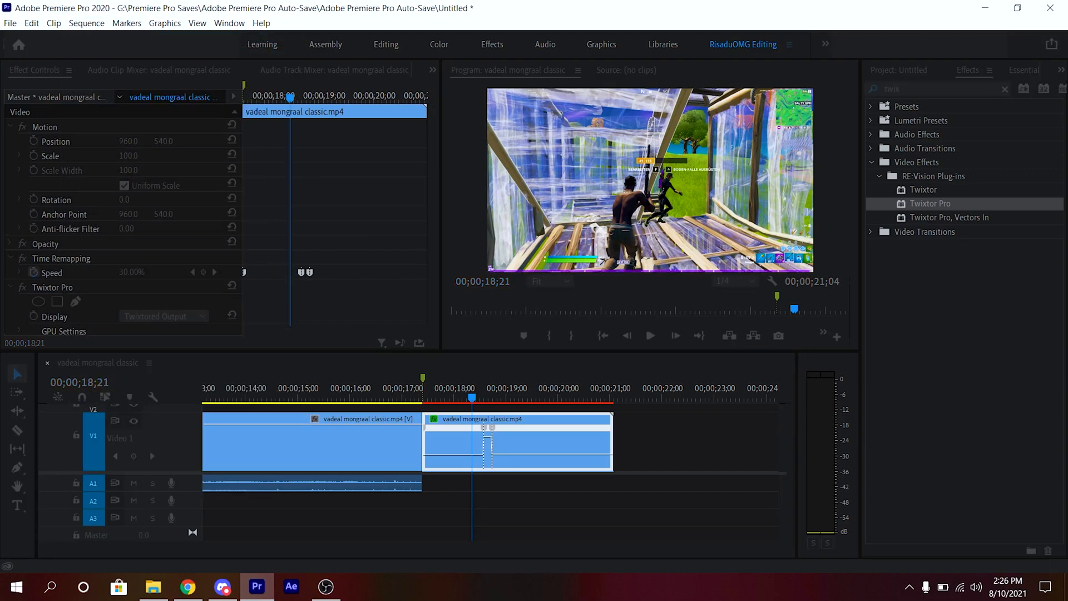
# Confirm the sequence settings keep the 59.94 fps timebase.
pyautogui.click(518, 60)
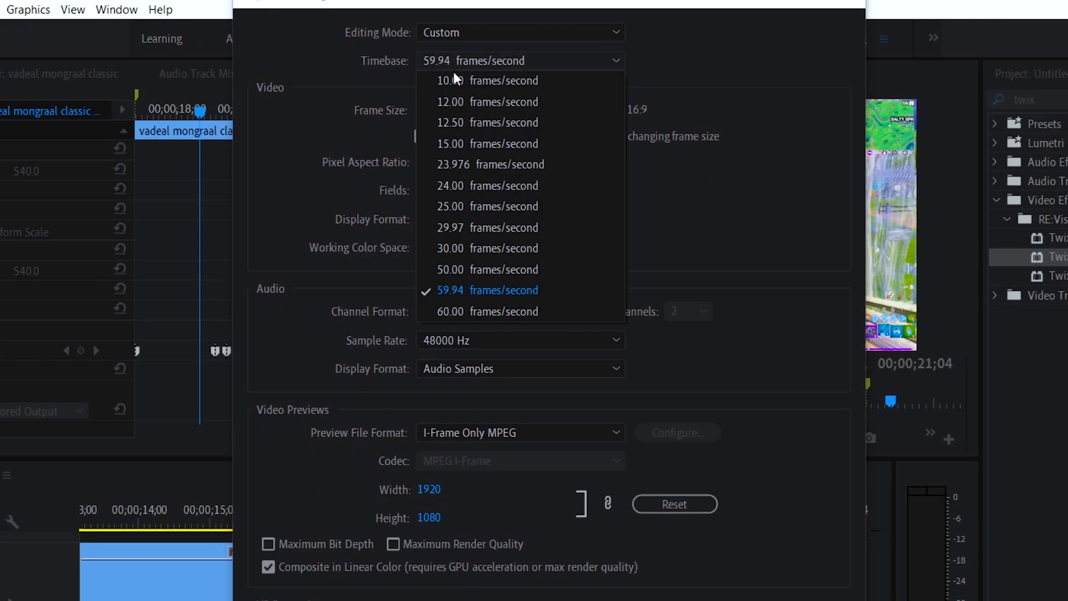
pyautogui.moveTo(449, 306)
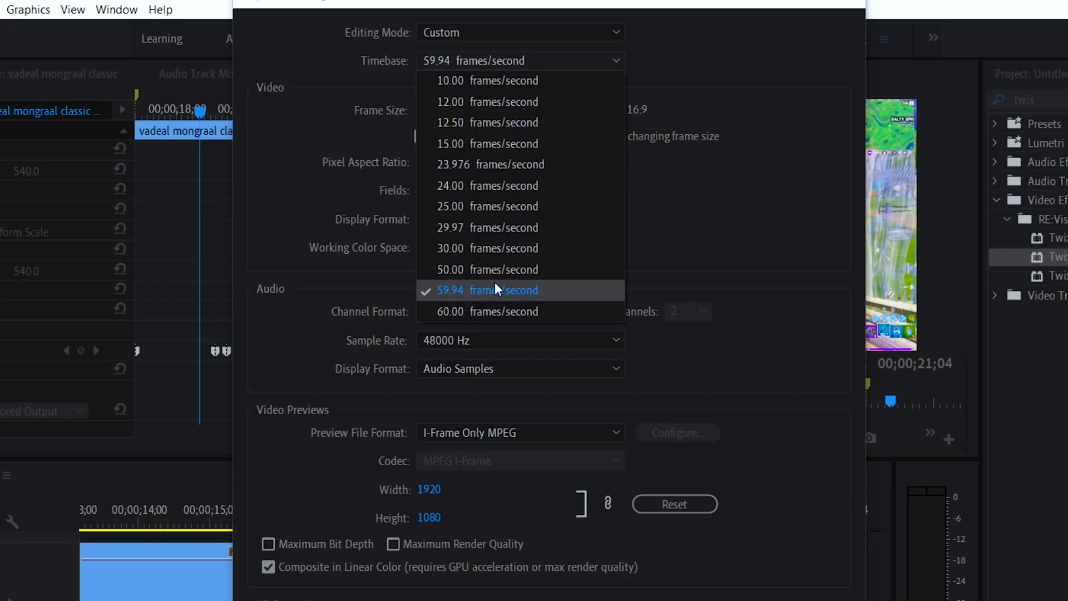
pyautogui.moveTo(572, 269)
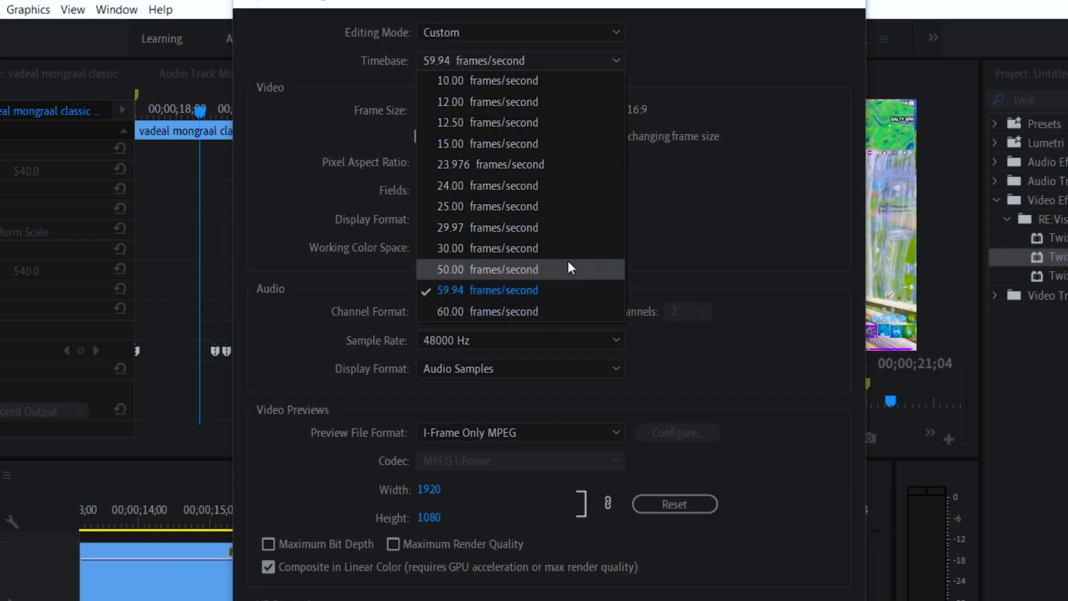
pyautogui.click(503, 289)
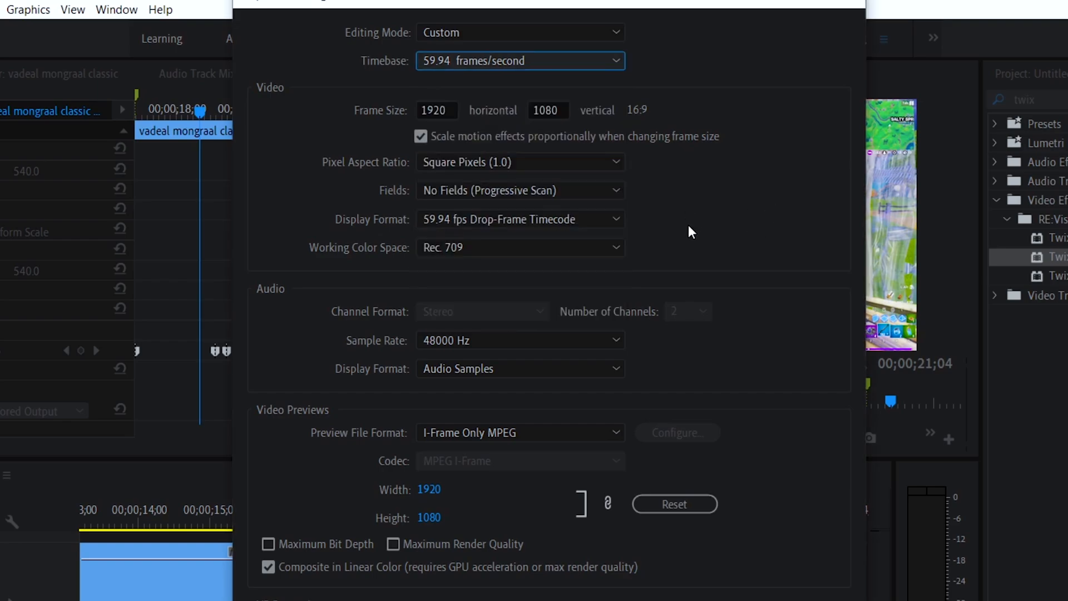
pyautogui.moveTo(573, 423)
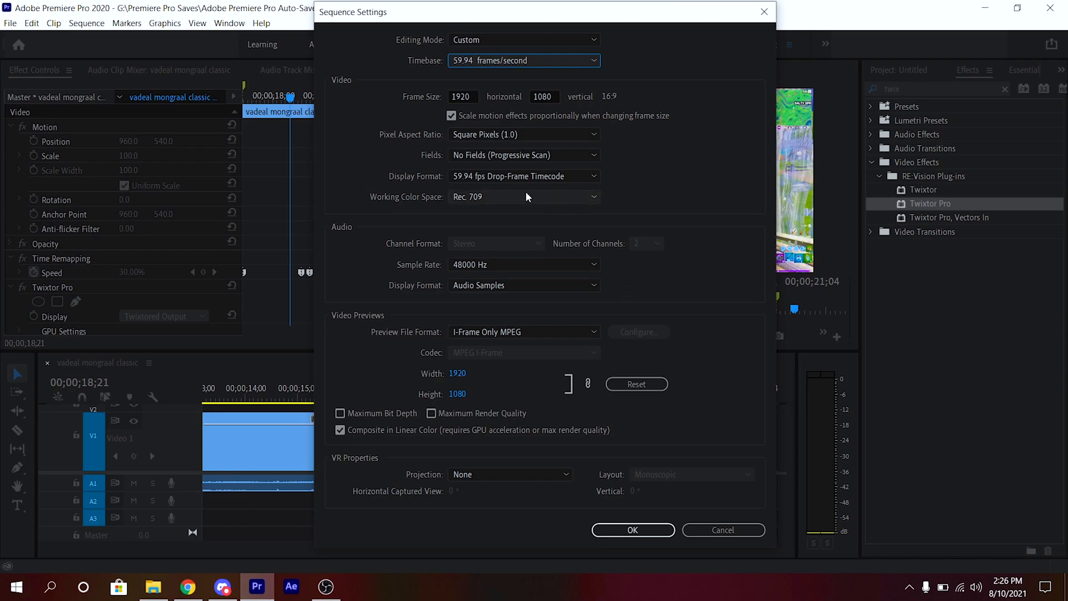
pyautogui.moveTo(341, 234)
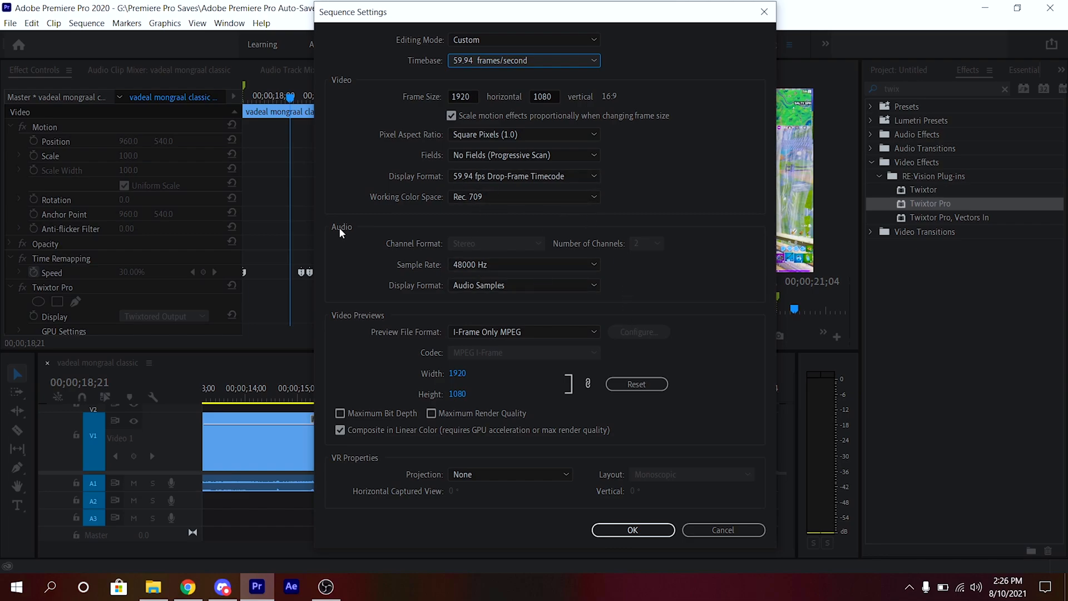
pyautogui.moveTo(632, 530)
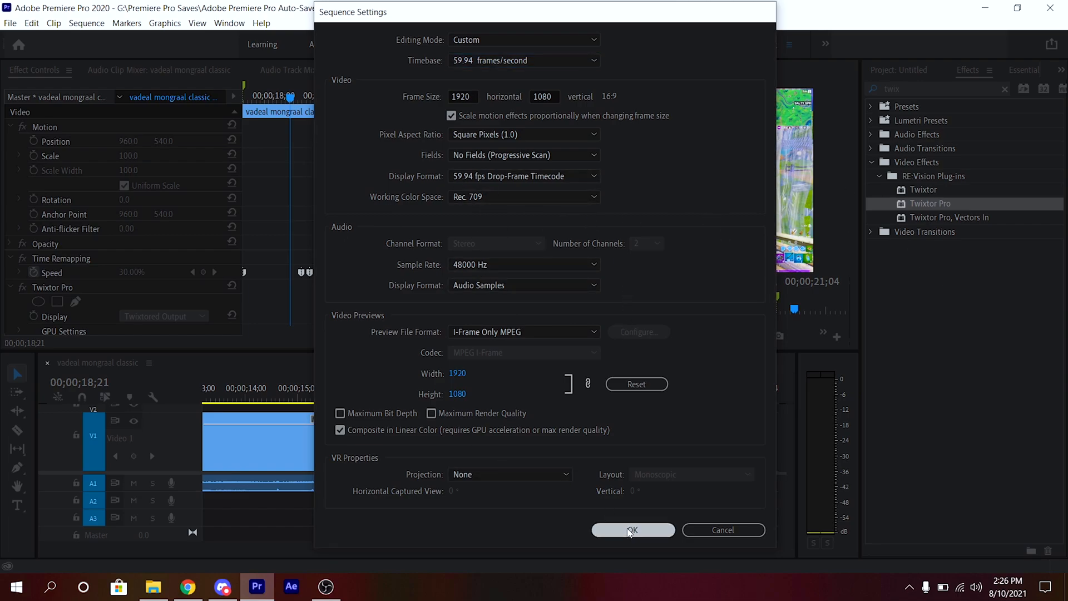
pyautogui.click(633, 529)
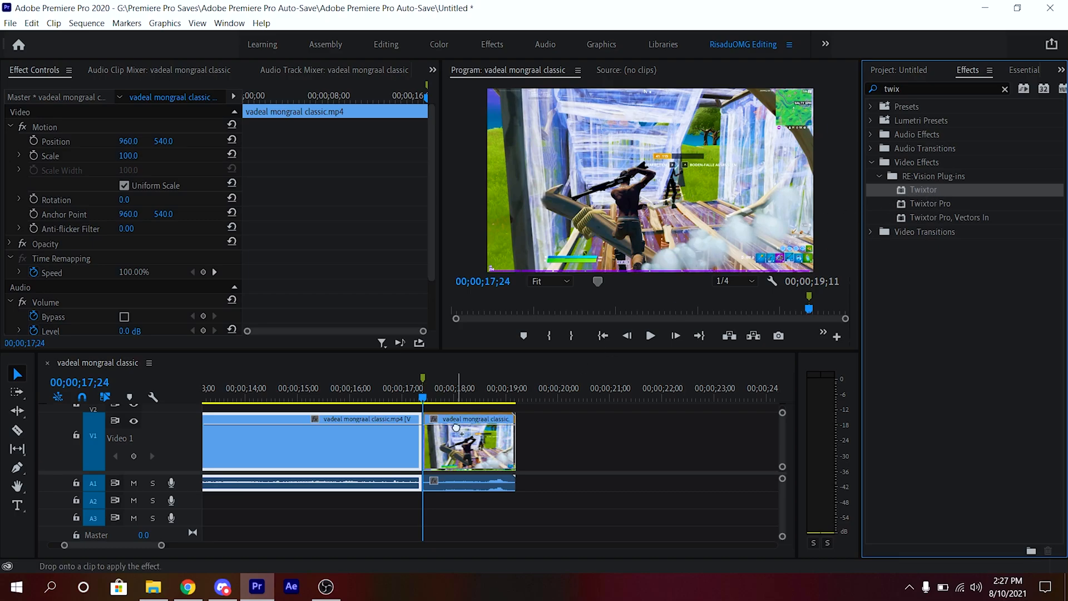
# Apply plain Twixtor to the piece after the cut and select it for its effect settings.
pyautogui.moveTo(923, 189); pyautogui.dragTo(469, 443)
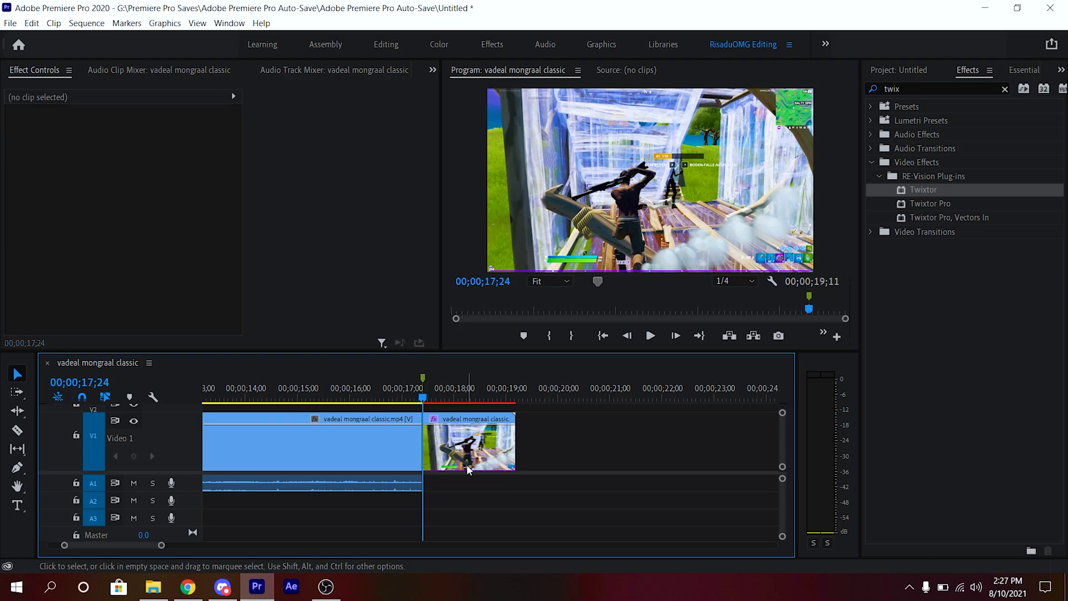
pyautogui.click(469, 443)
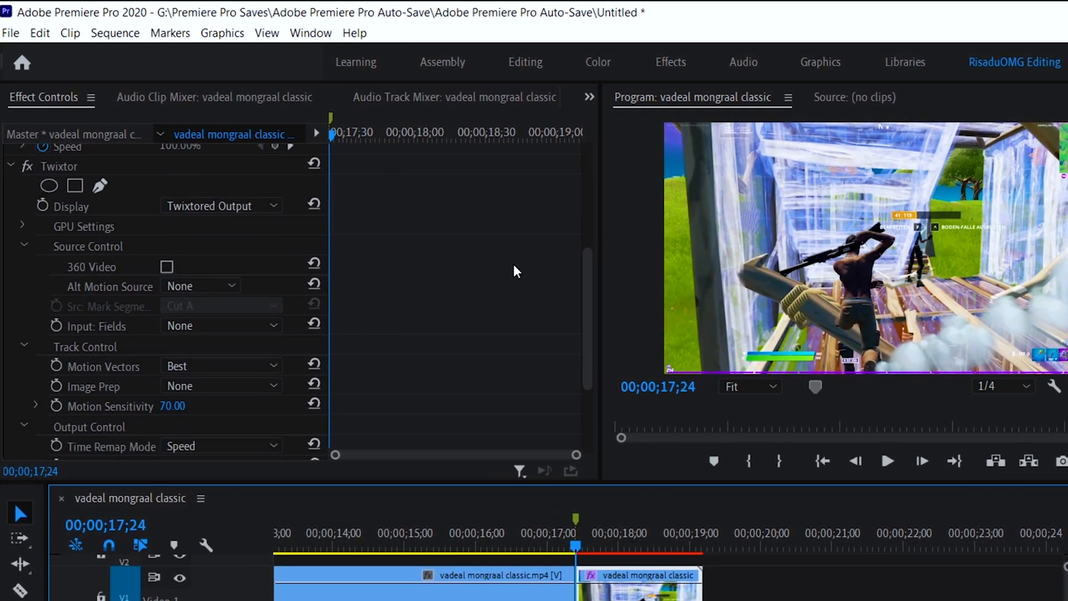
# Set Twixtor Speed % to 30 at the start of the piece as the first keyframe.
pyautogui.scroll(-3)
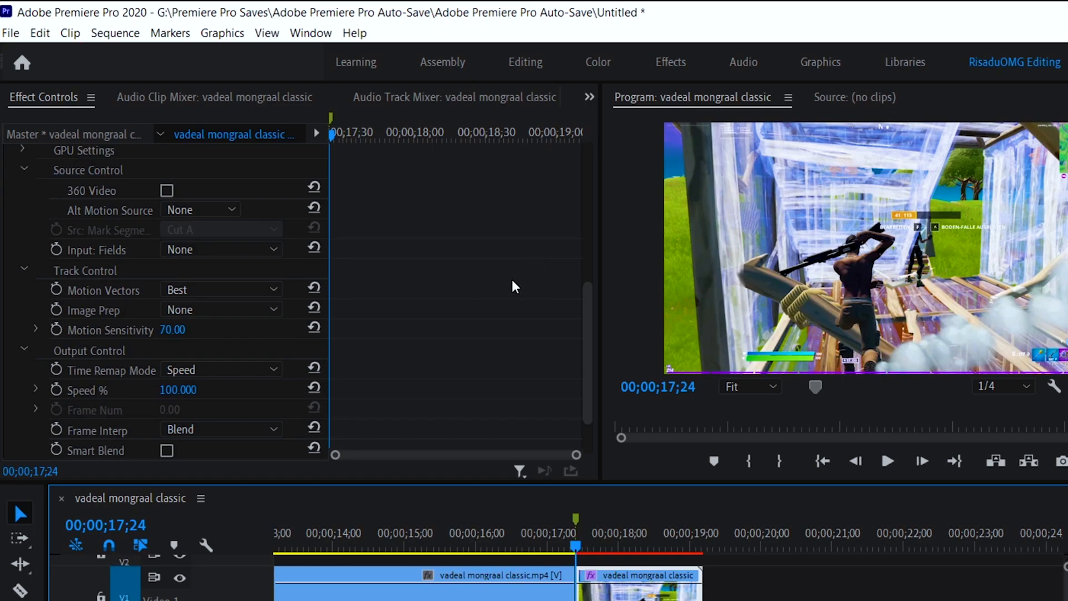
pyautogui.scroll(-3)
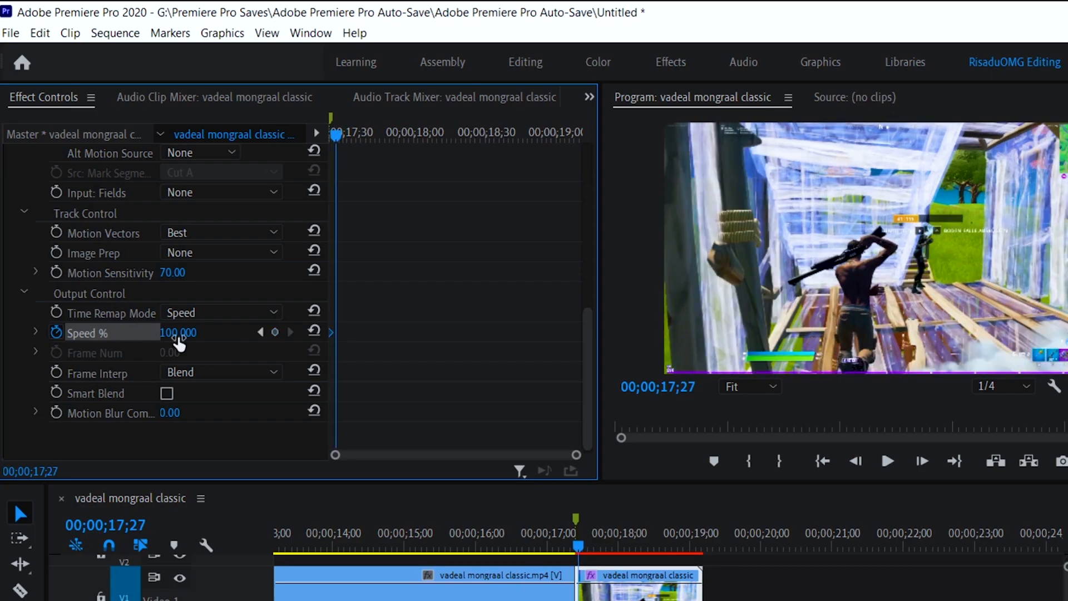
pyautogui.write('30')
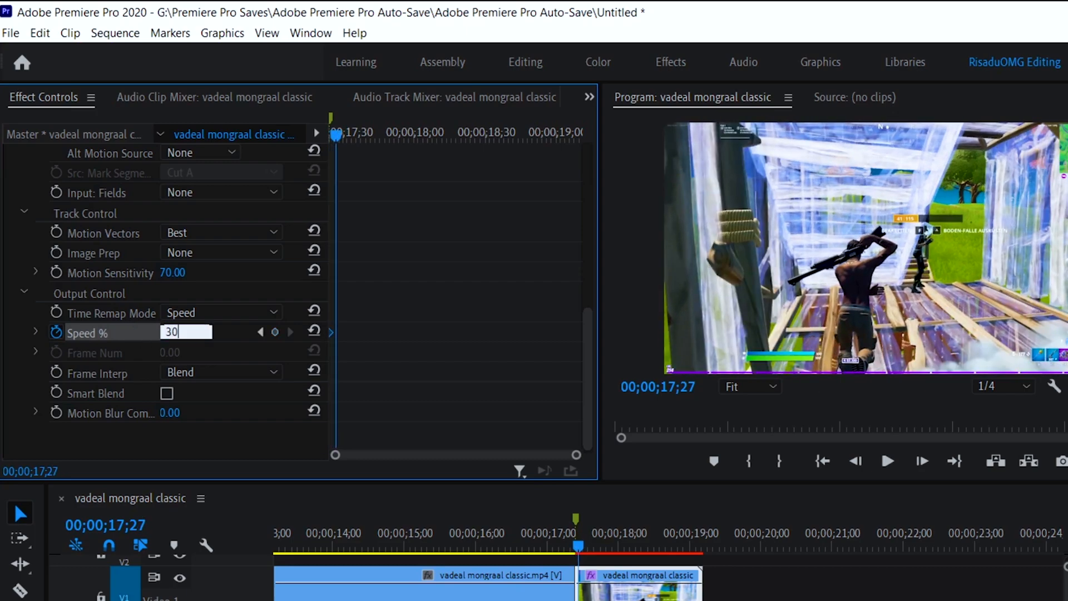
pyautogui.press('Enter')
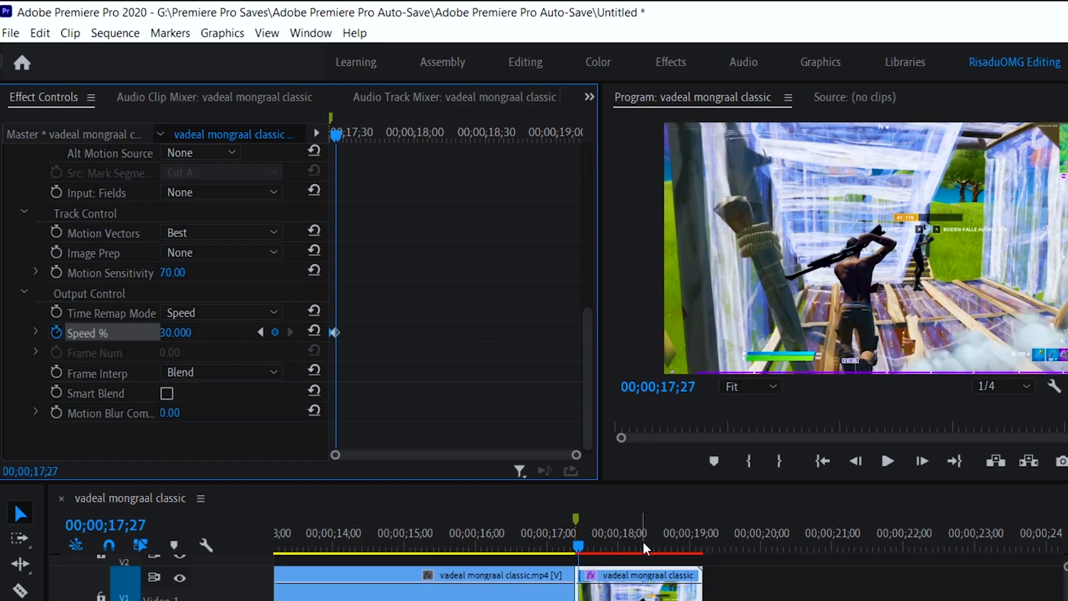
# Keyframe the speed to 300% at the shotgun shot and start editing the next value.
pyautogui.click(888, 460)
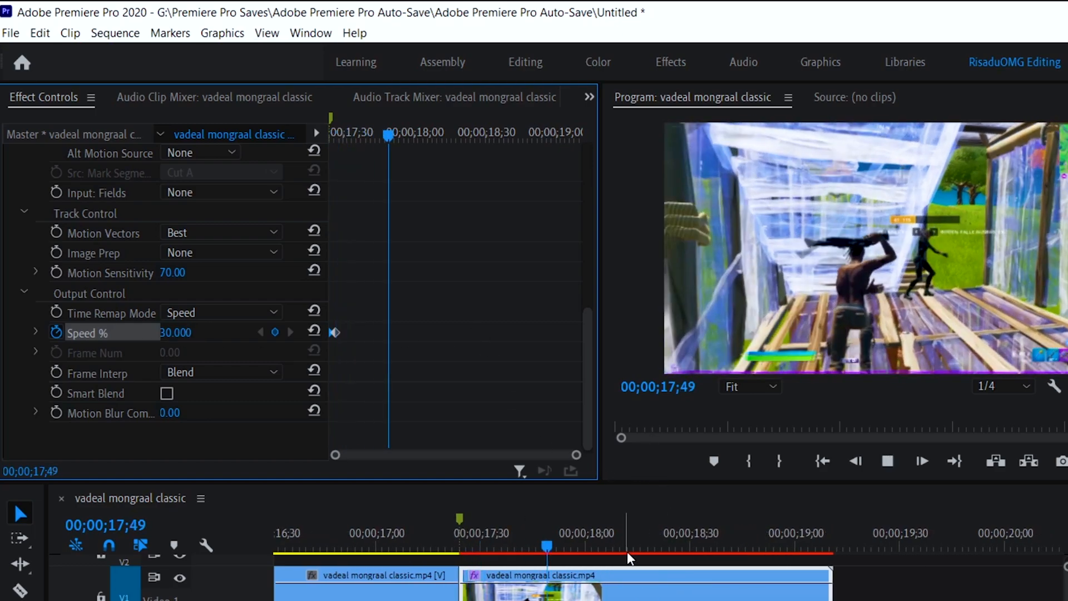
pyautogui.click(888, 461)
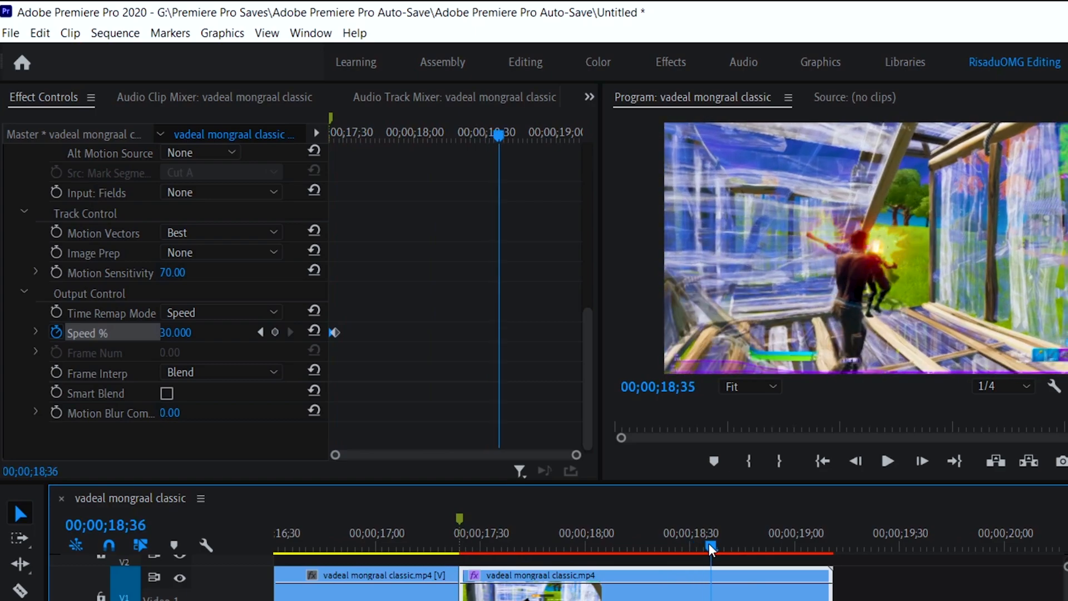
pyautogui.moveTo(711, 548); pyautogui.dragTo(699, 549)
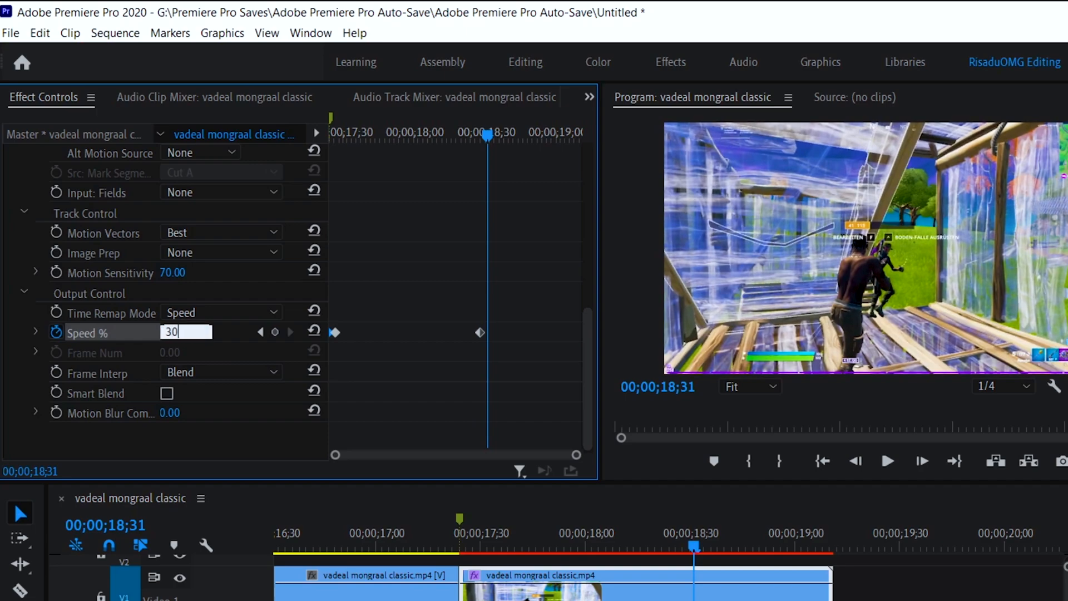
pyautogui.write('300.000')
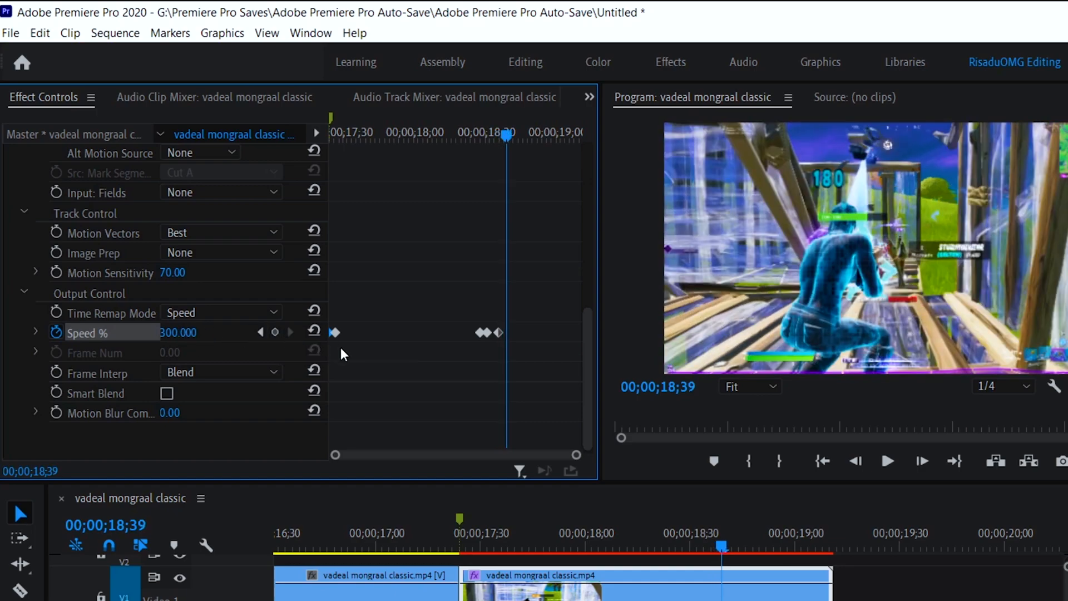
pyautogui.doubleClick(184, 332)
pyautogui.write('100.000')
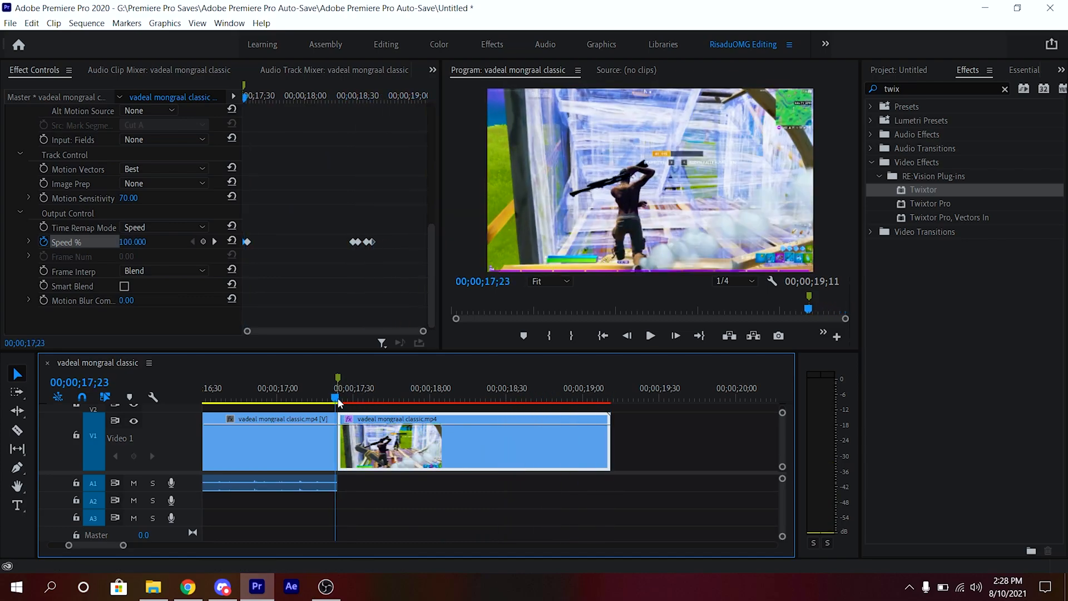
pyautogui.click(650, 336)
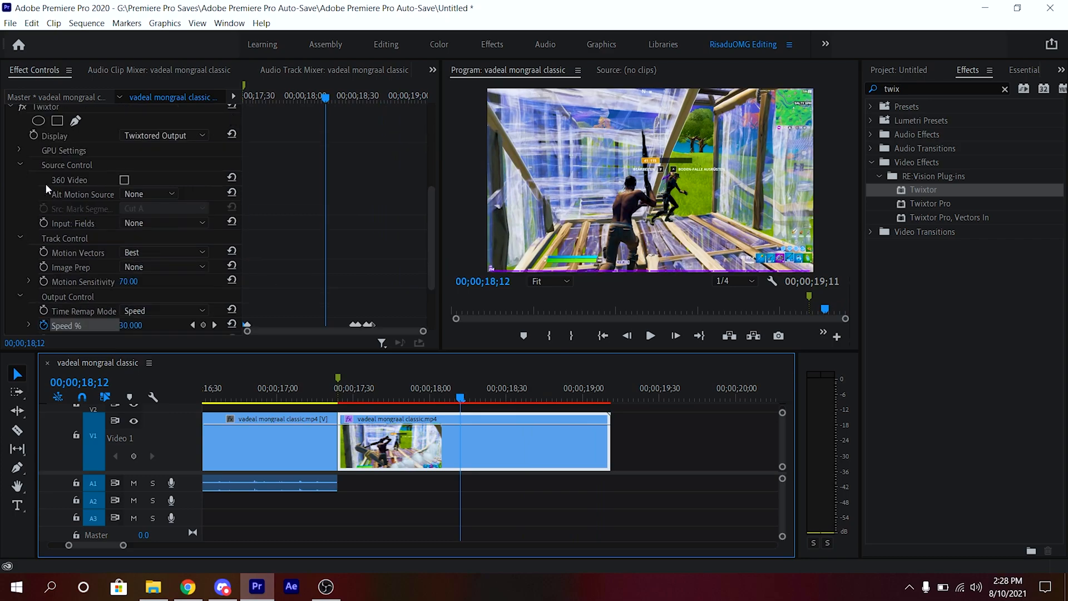
pyautogui.scroll(-3)
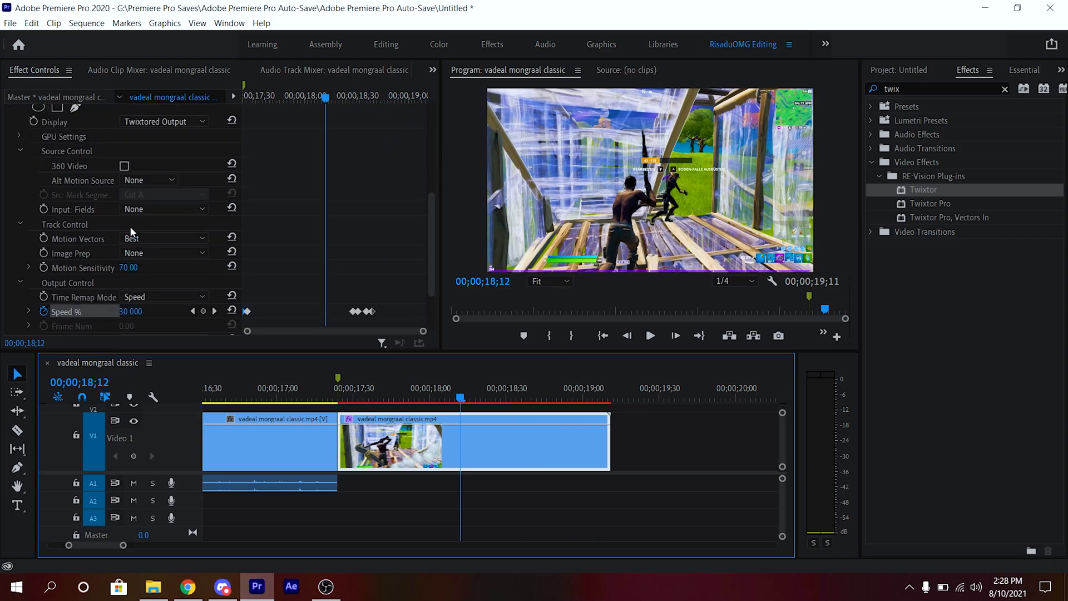
pyautogui.moveTo(415, 254)
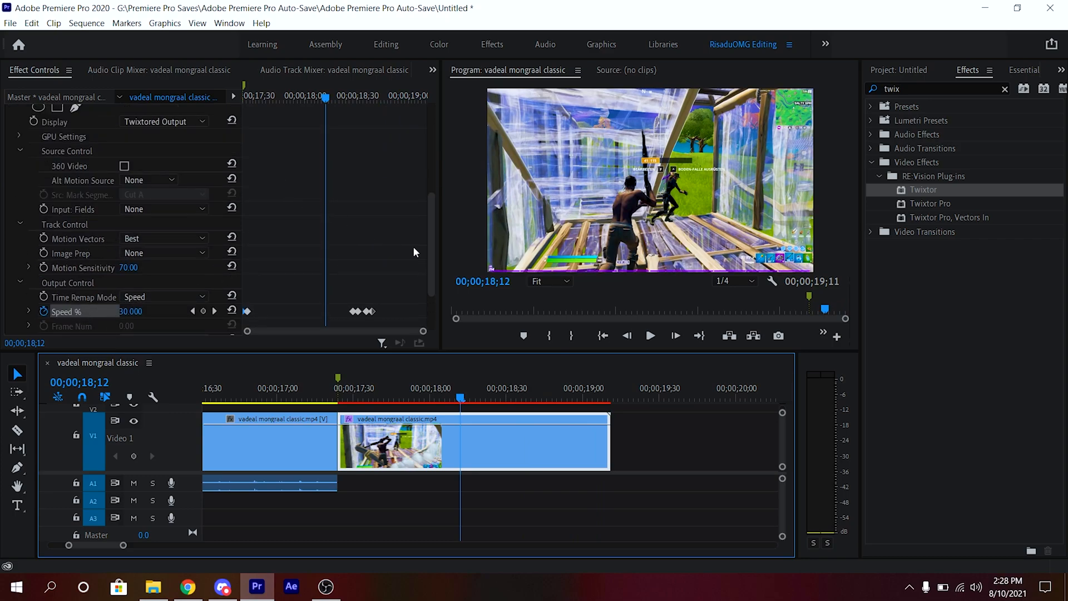